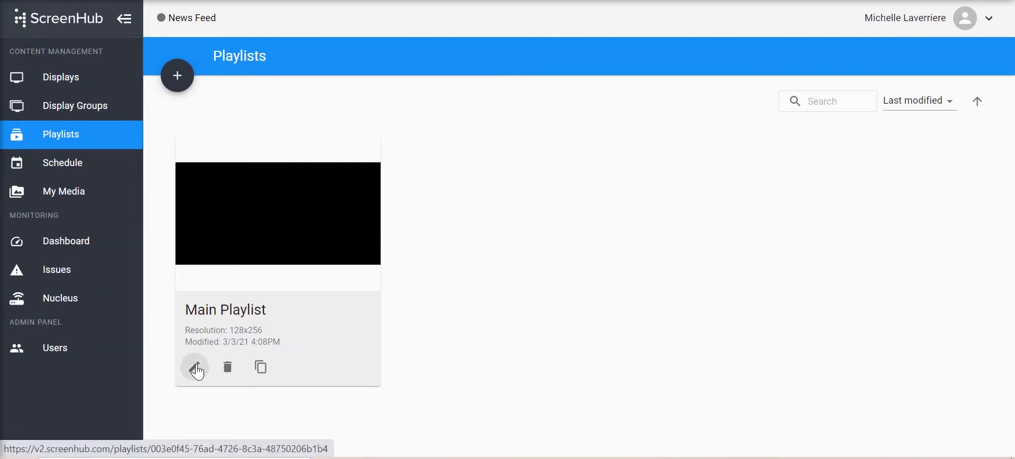
# Open the Main Playlist card from Playlists in the slide editor
pyautogui.click(196, 367)
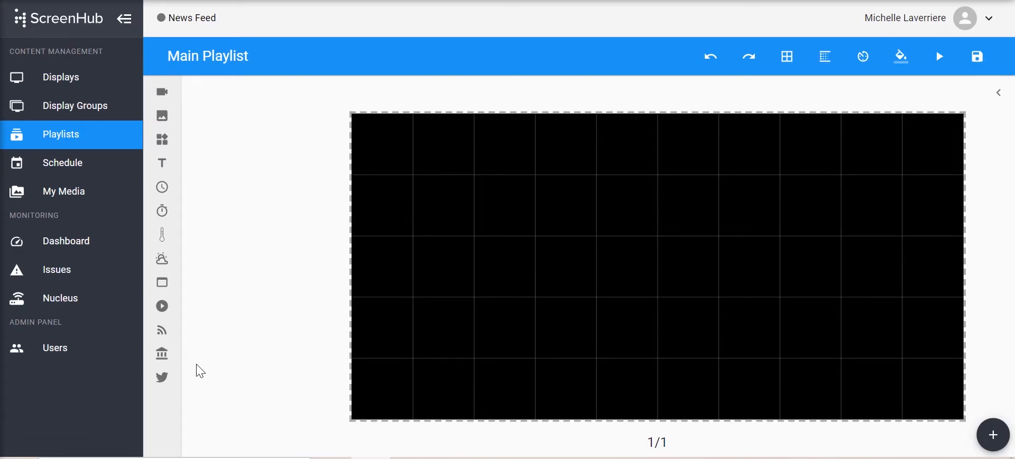
pyautogui.moveTo(246, 364)
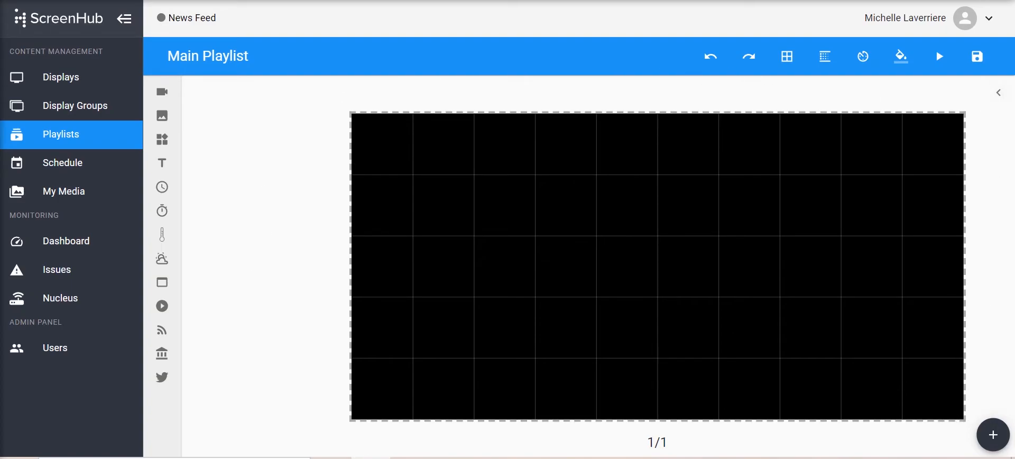
pyautogui.moveTo(307, 172)
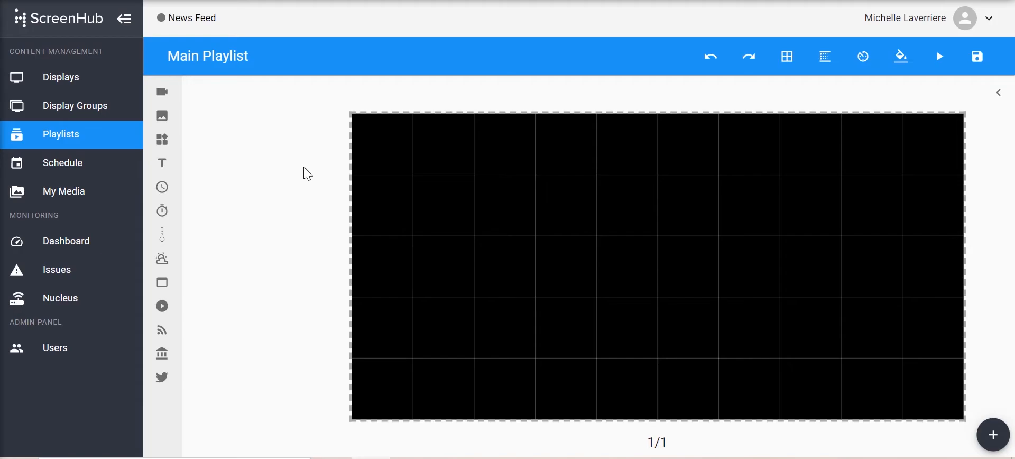
pyautogui.moveTo(654, 95)
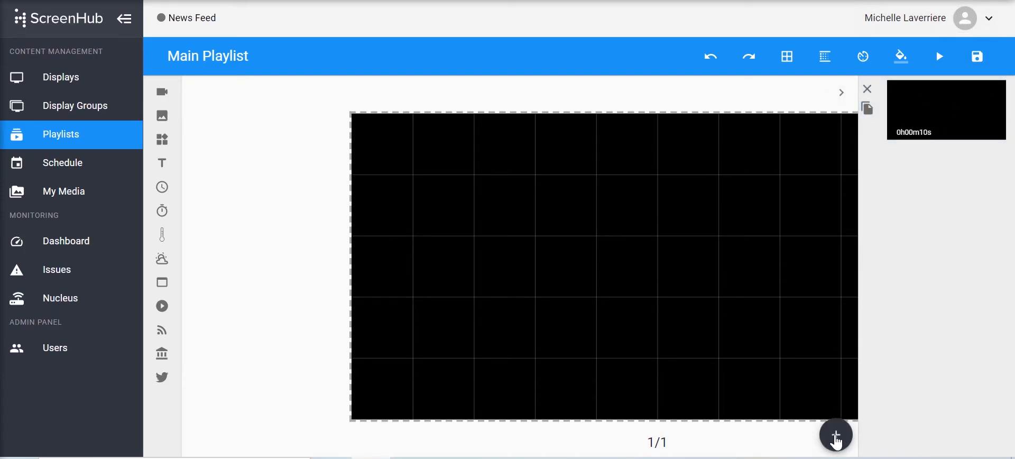
pyautogui.moveTo(835, 434)
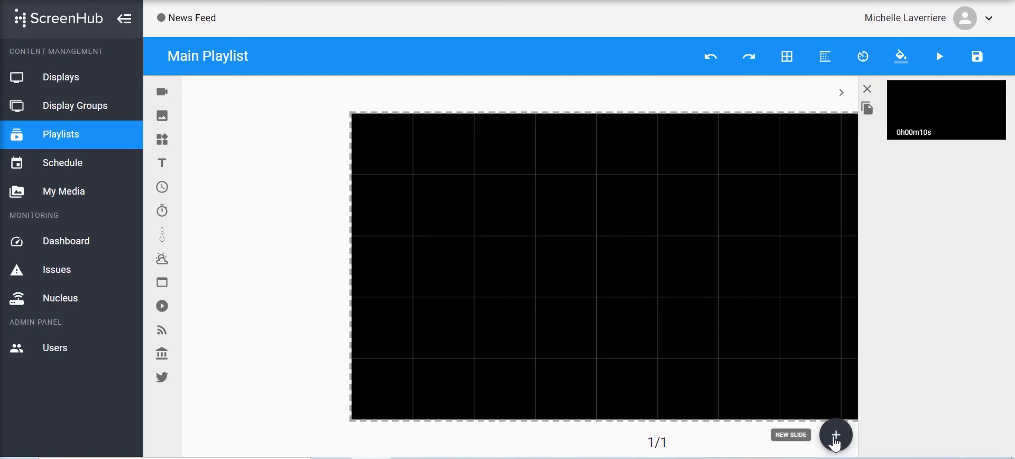
# Add a second blank 10-second slide to Main Playlist
pyautogui.click(835, 434)
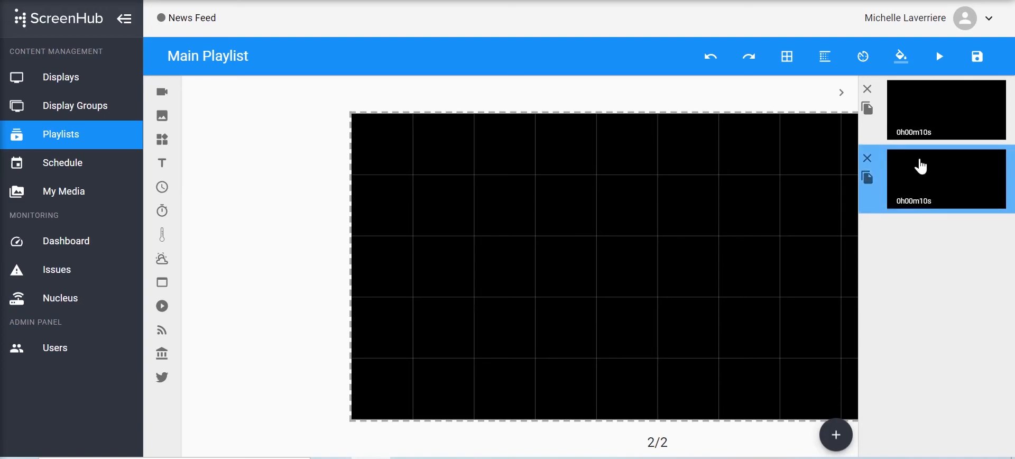
pyautogui.click(945, 110)
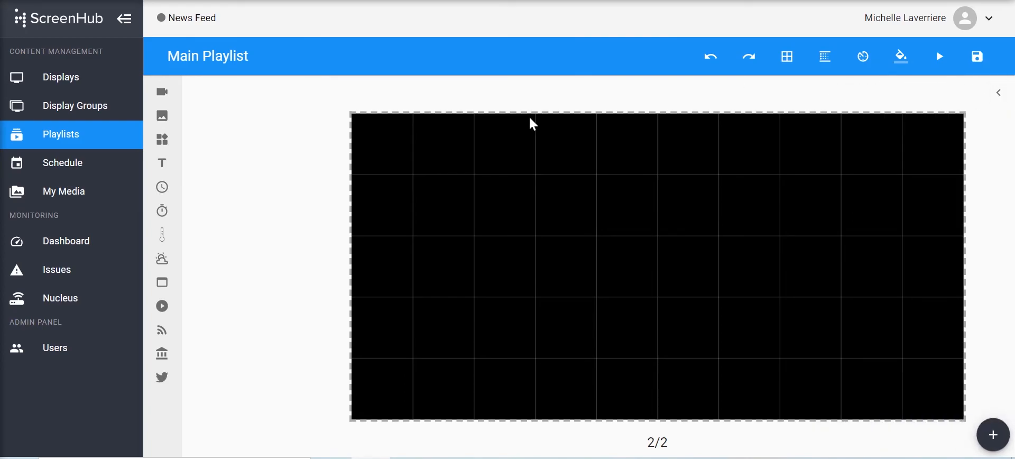
pyautogui.moveTo(718, 359)
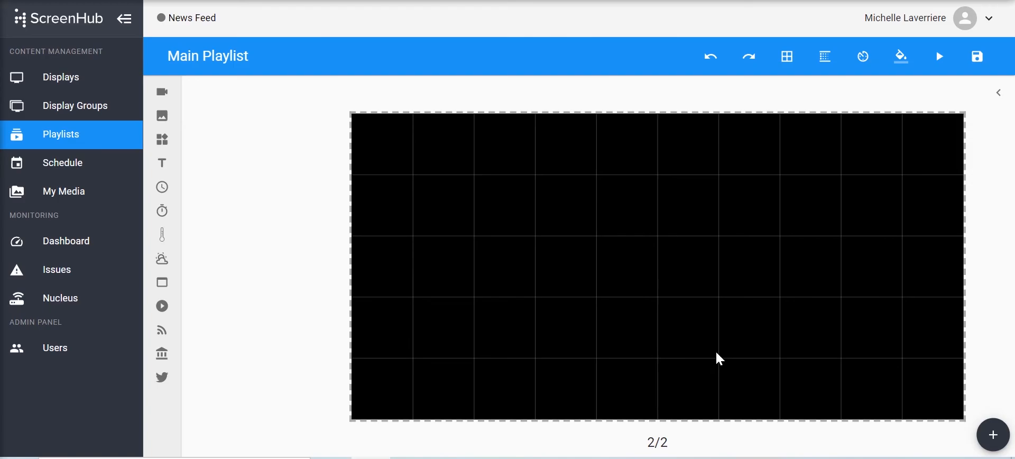